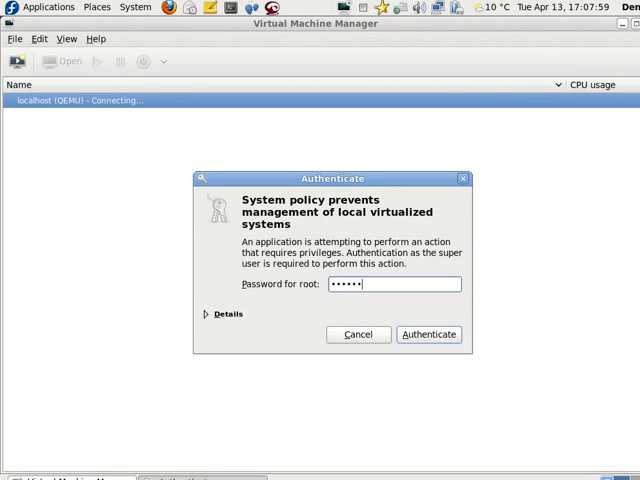
Authenticate as root to connect to the local QEMU hypervisor.
{"action": "left_click", "coordinate": [428, 334]}
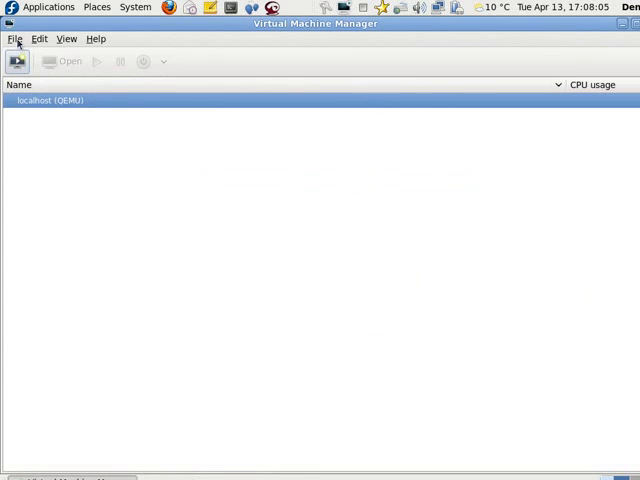
Begin a new VM named 'elastix' using local install media.
{"action": "left_click", "coordinate": [16, 60]}
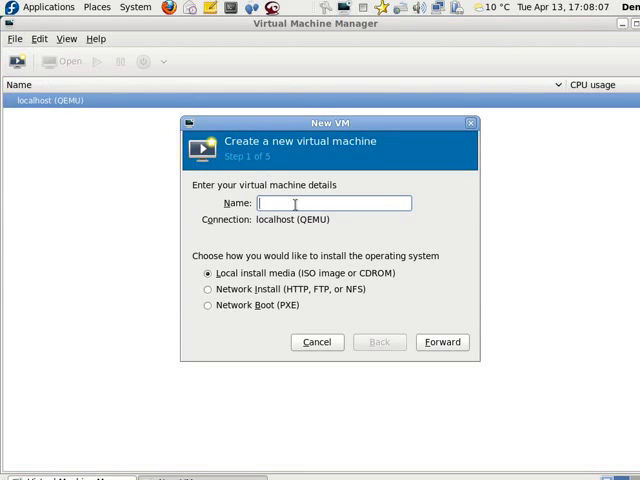
{"action": "mouse_move", "coordinate": [330, 228]}
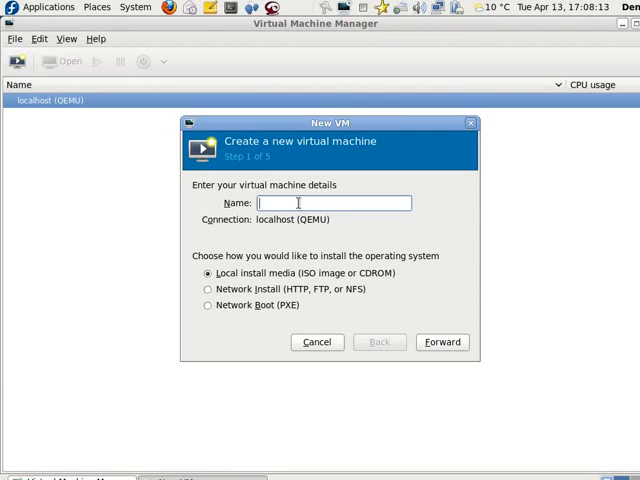
{"action": "type", "text": "elast"}
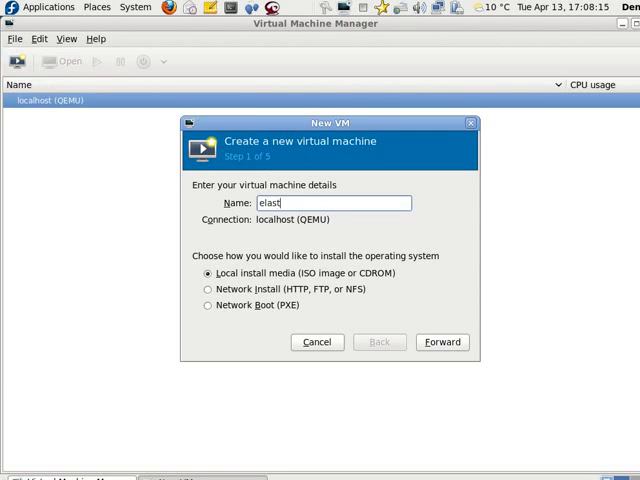
{"action": "type", "text": "ix"}
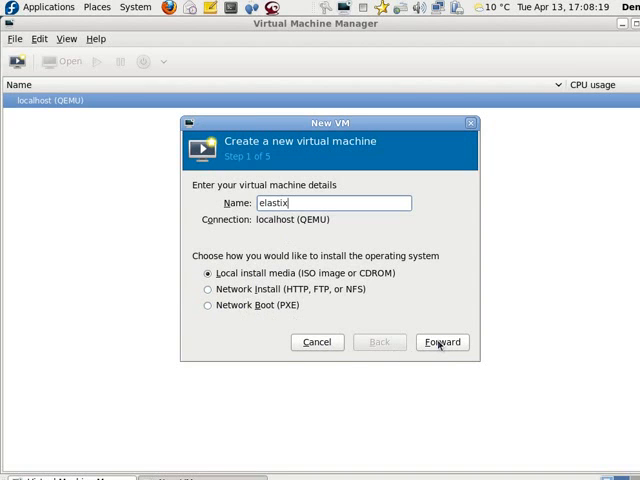
Choose the Elastix 2.0.0 ISO from the Desktop as the install image.
{"action": "left_click", "coordinate": [440, 342]}
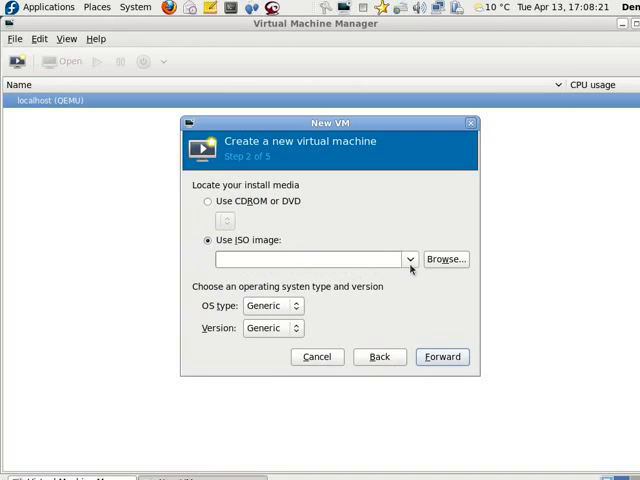
{"action": "left_click", "coordinate": [446, 260]}
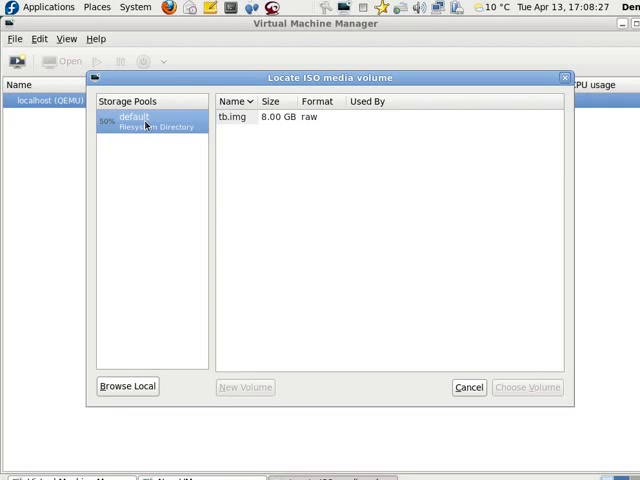
{"action": "mouse_move", "coordinate": [320, 252]}
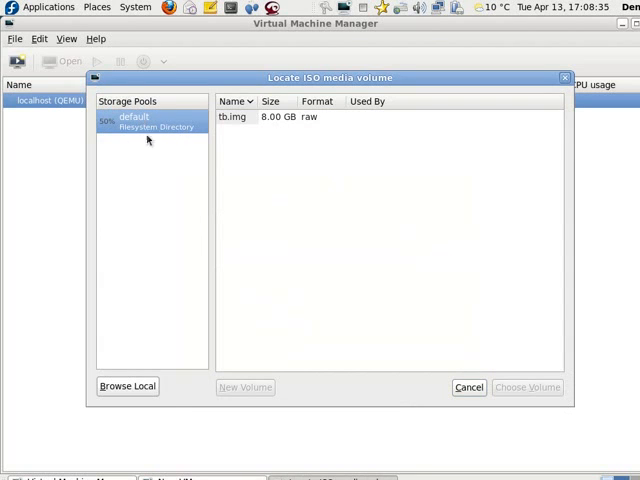
{"action": "mouse_move", "coordinate": [126, 340]}
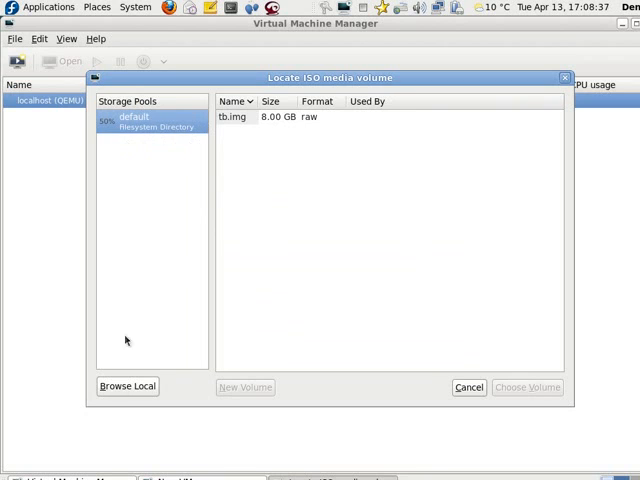
{"action": "left_click", "coordinate": [128, 386]}
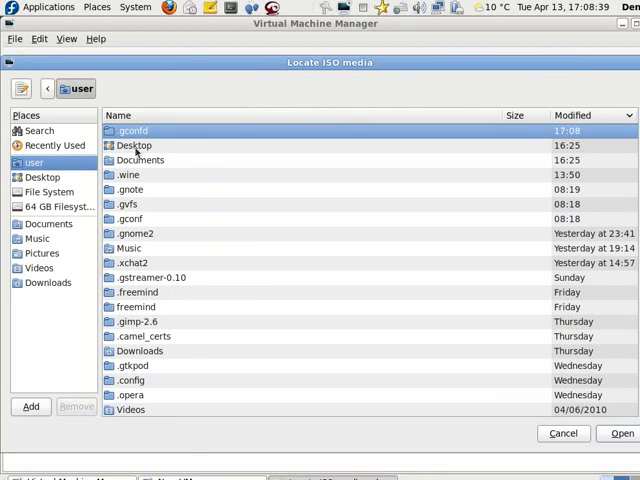
{"action": "double_click", "coordinate": [136, 144]}
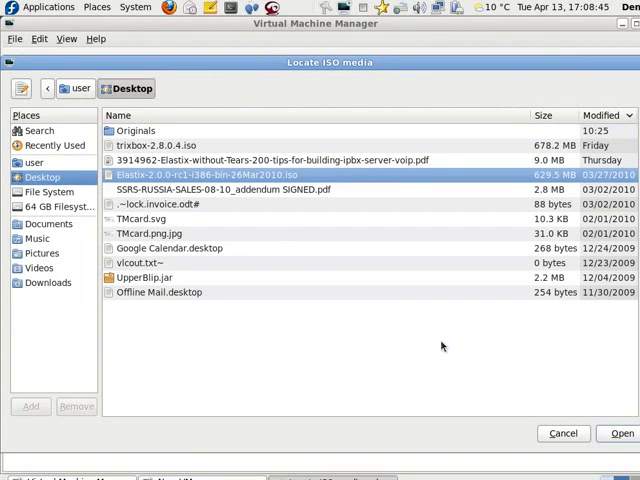
{"action": "left_click", "coordinate": [622, 432]}
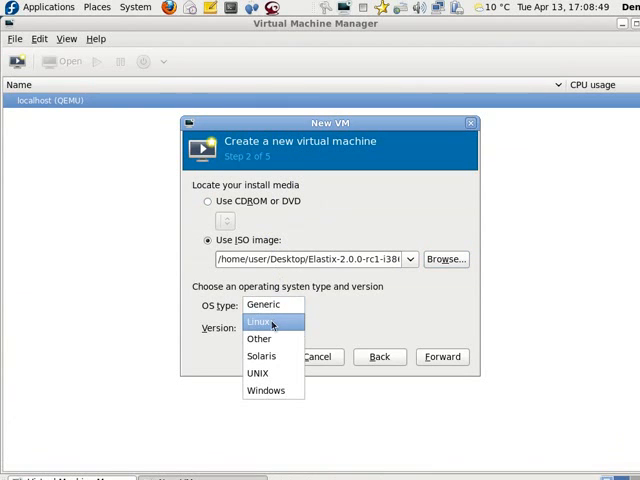
Set OS type Linux with version Generic 2.6.x kernel and continue to memory settings.
{"action": "left_click", "coordinate": [260, 322]}
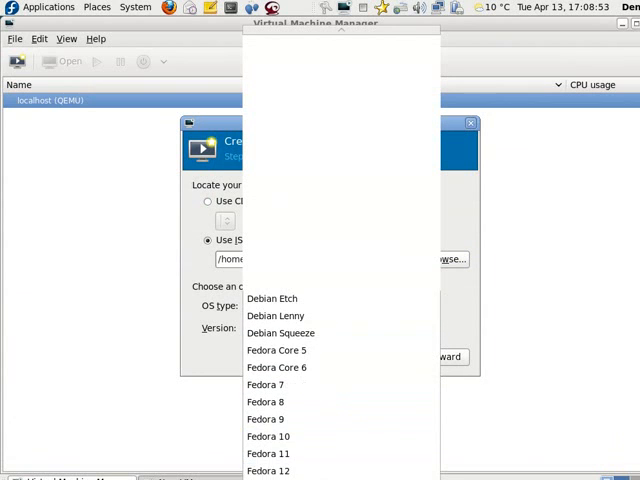
{"action": "scroll", "scroll_direction": "down", "scroll_amount": 3}
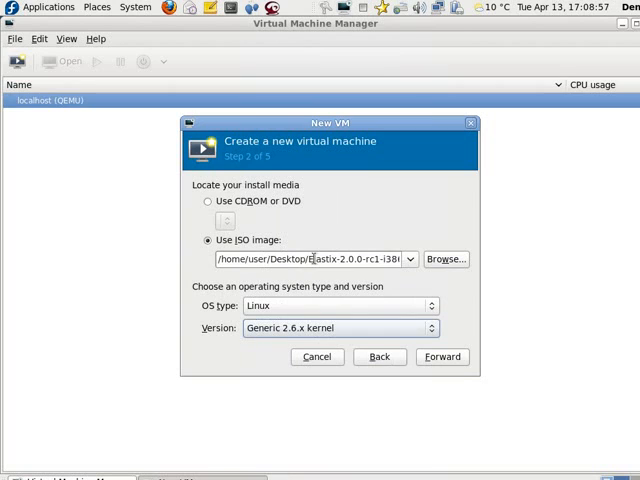
{"action": "left_click", "coordinate": [440, 356]}
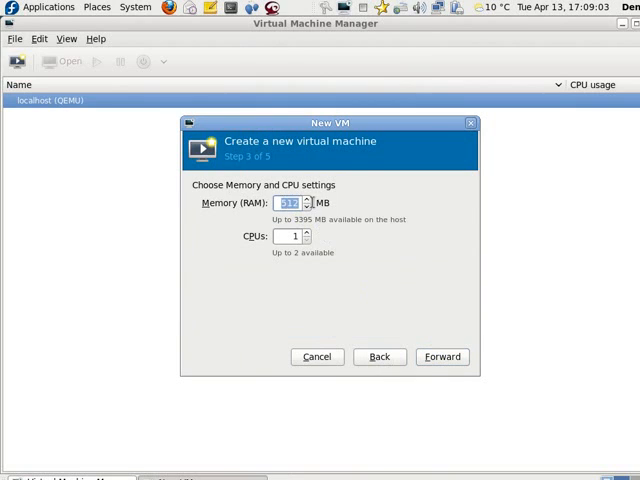
Enter 1024 MB of memory, keeping 1 CPU.
{"action": "type", "text": "10"}
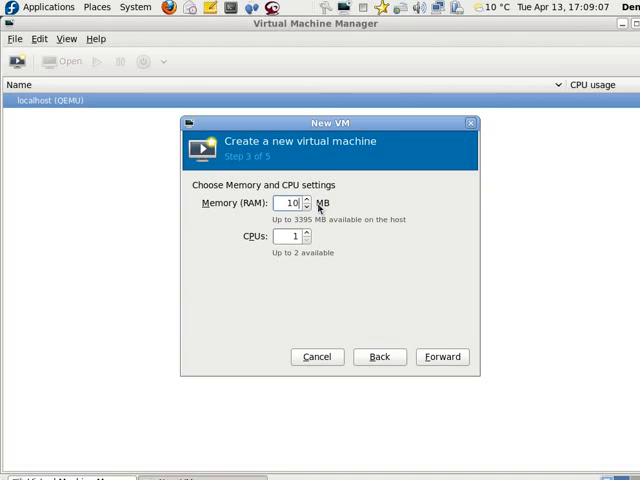
{"action": "type", "text": "1024"}
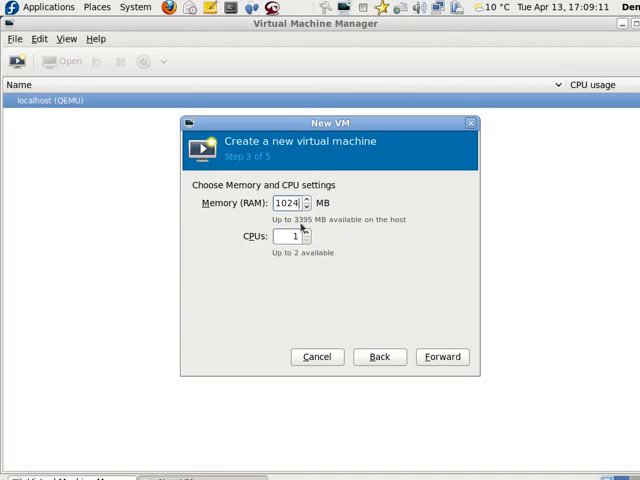
{"action": "mouse_move", "coordinate": [438, 350]}
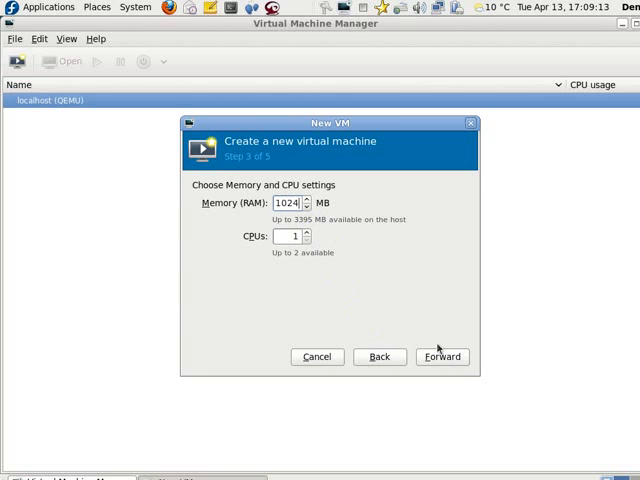
Keep the 8.0 GB fully allocated disk and finish creating the elastix VM.
{"action": "left_click", "coordinate": [440, 356]}
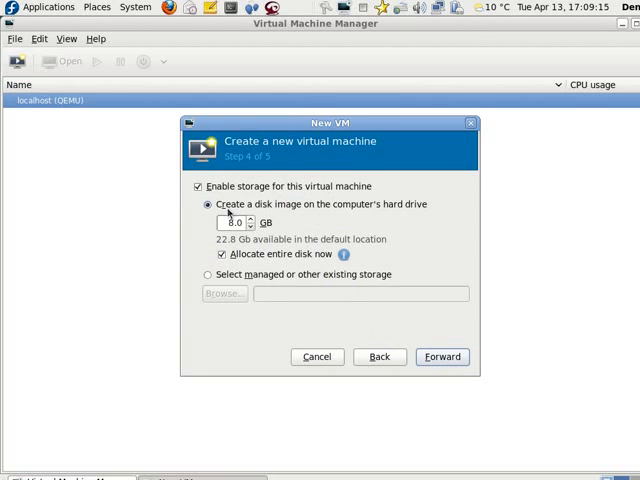
{"action": "mouse_move", "coordinate": [300, 260]}
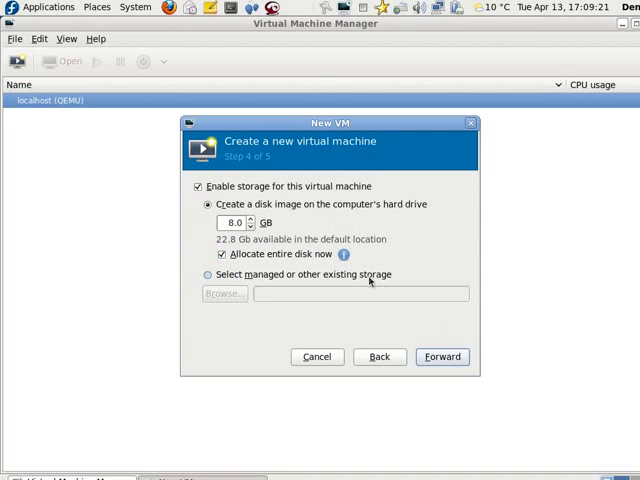
{"action": "left_click", "coordinate": [440, 356]}
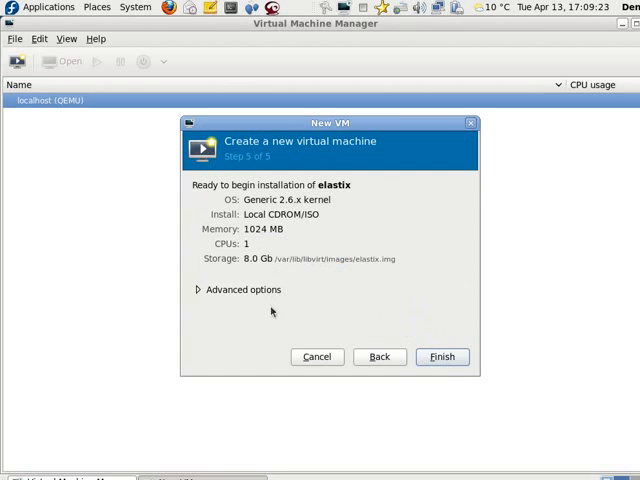
{"action": "left_click", "coordinate": [440, 356]}
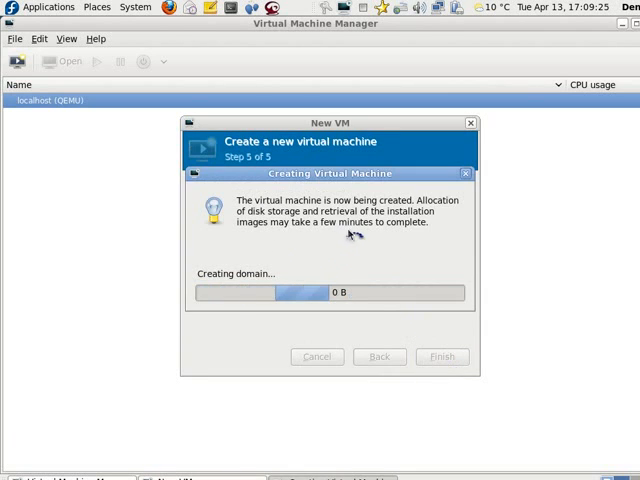
{"action": "left_click", "coordinate": [442, 356]}
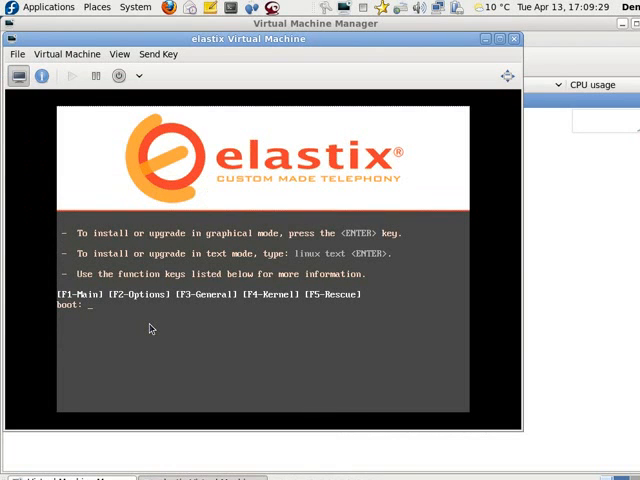
Start the Elastix installer from the VM's boot screen.
{"action": "key", "text": "Return"}
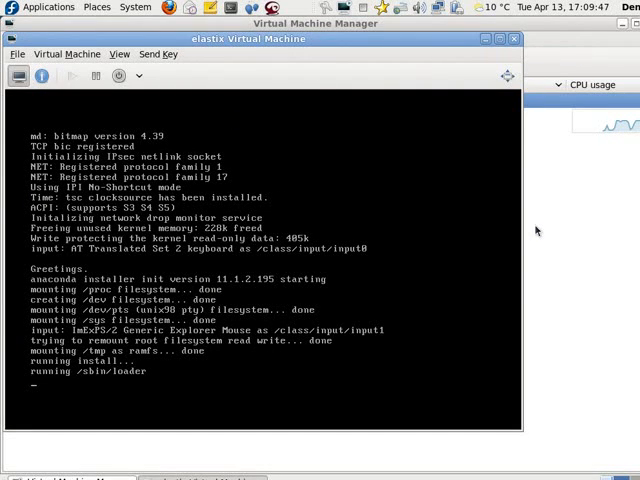
Switch to the Details view and review performance, processor with CPU pinning, and memory.
{"action": "left_click", "coordinate": [118, 54]}
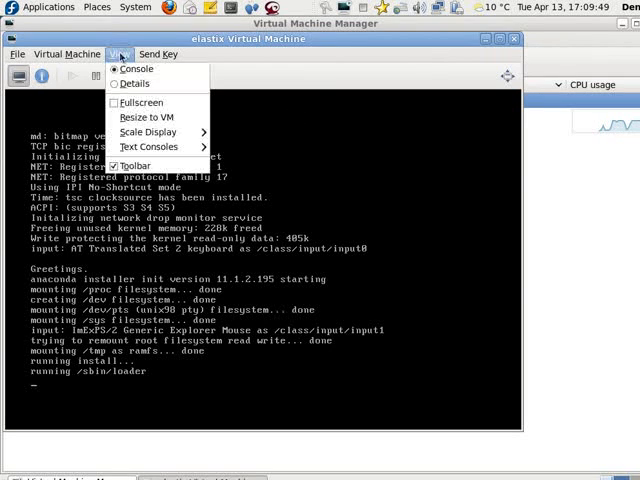
{"action": "left_click", "coordinate": [136, 84]}
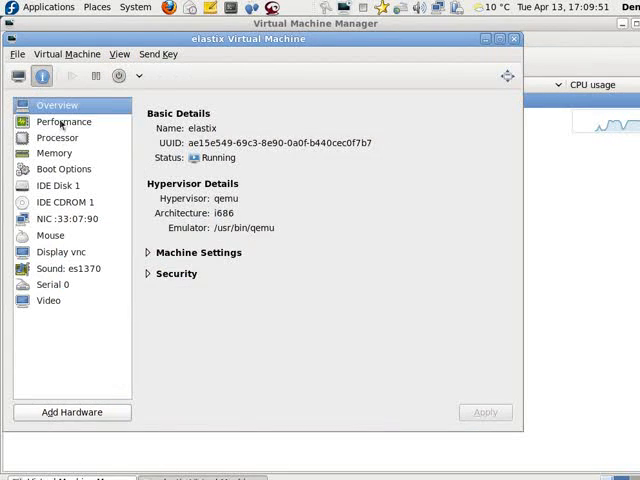
{"action": "left_click", "coordinate": [64, 120]}
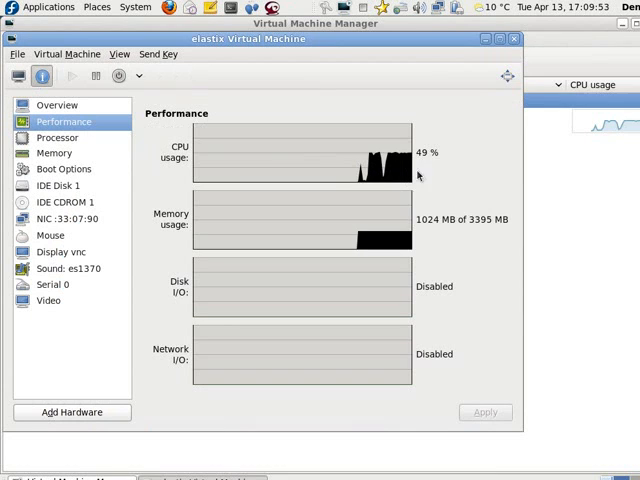
{"action": "mouse_move", "coordinate": [84, 156]}
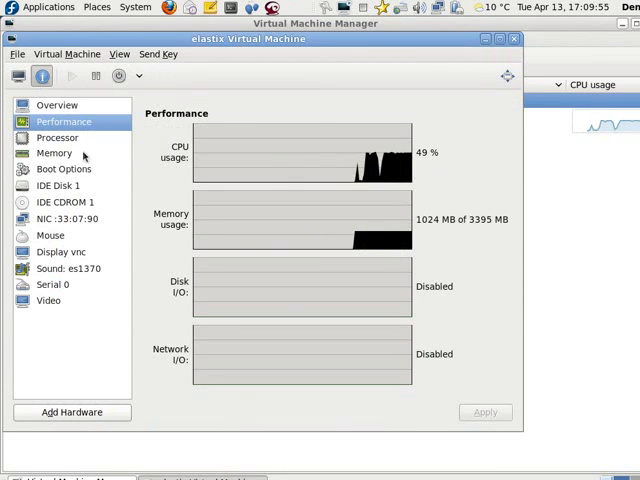
{"action": "left_click", "coordinate": [56, 136]}
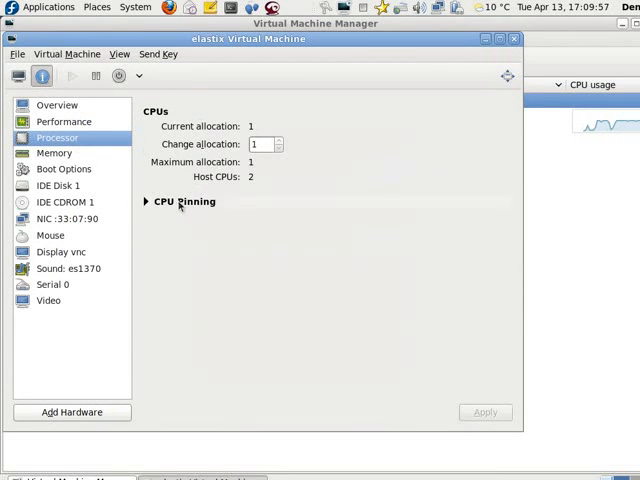
{"action": "left_click", "coordinate": [148, 200]}
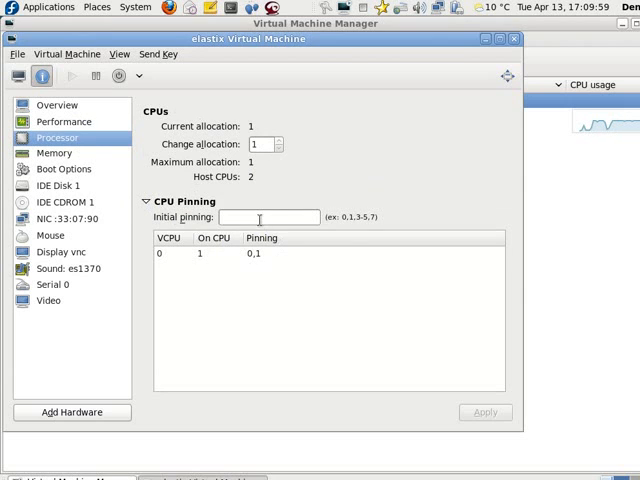
{"action": "left_click", "coordinate": [54, 152]}
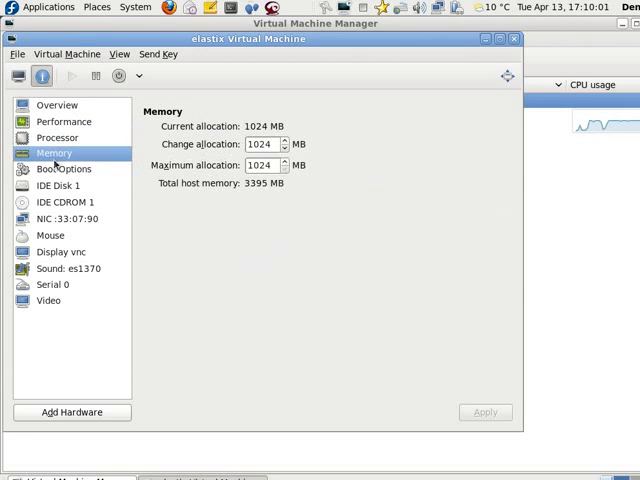
Check boot options keeping CDROM, review IDE Disk 1 and NIC, then close the VM window.
{"action": "left_click", "coordinate": [62, 168]}
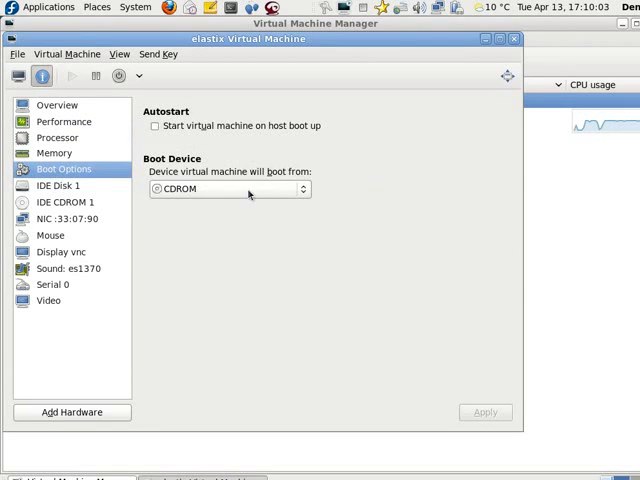
{"action": "left_click", "coordinate": [228, 188]}
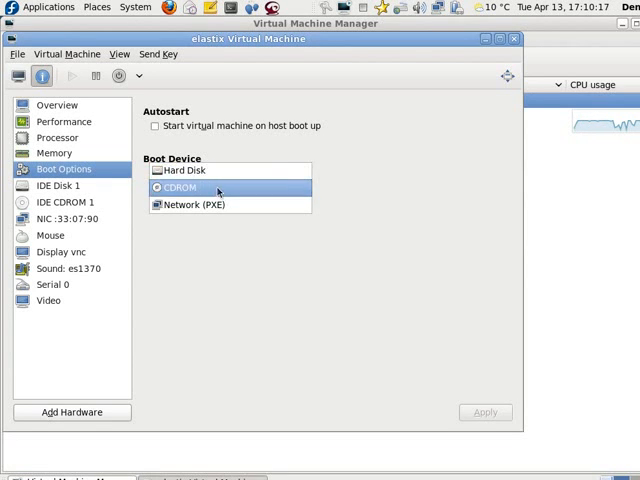
{"action": "left_click", "coordinate": [180, 188]}
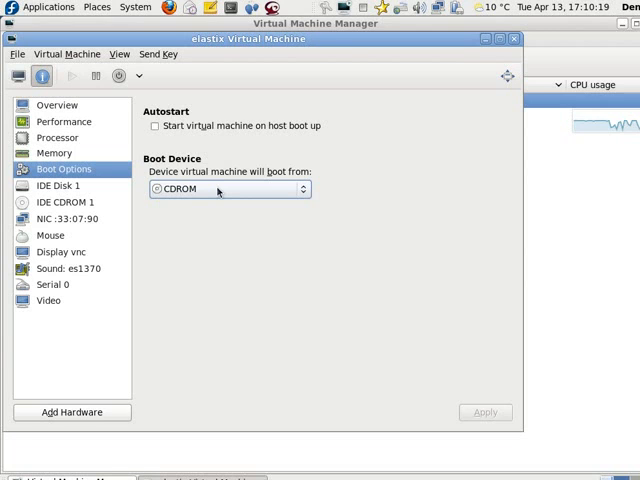
{"action": "mouse_move", "coordinate": [80, 188]}
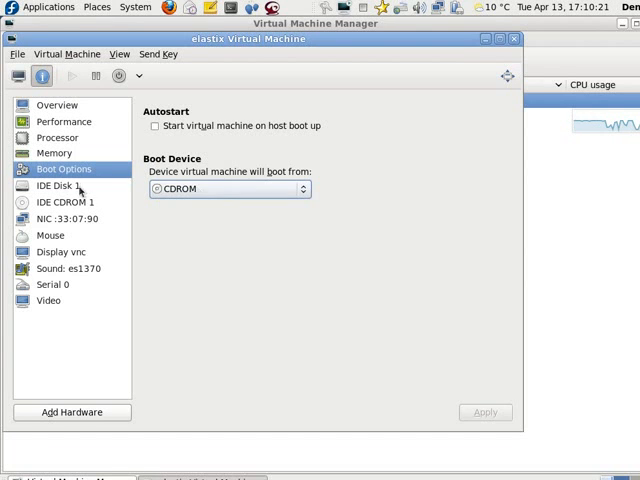
{"action": "left_click", "coordinate": [58, 184]}
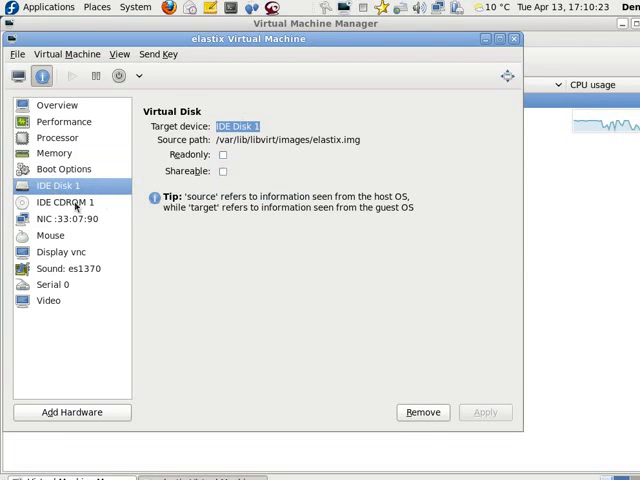
{"action": "left_click", "coordinate": [72, 218]}
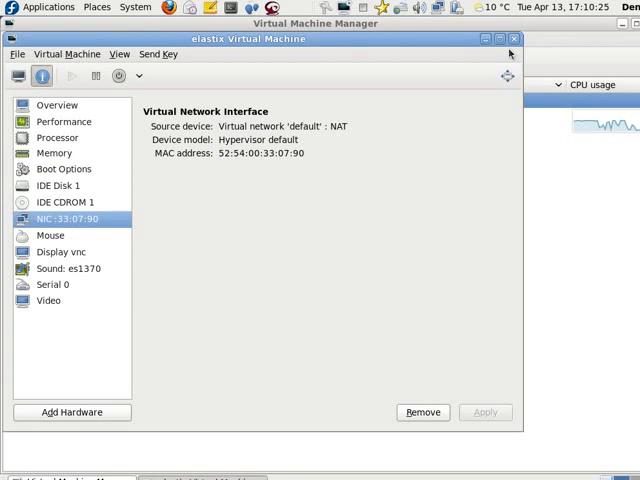
{"action": "left_click", "coordinate": [512, 40]}
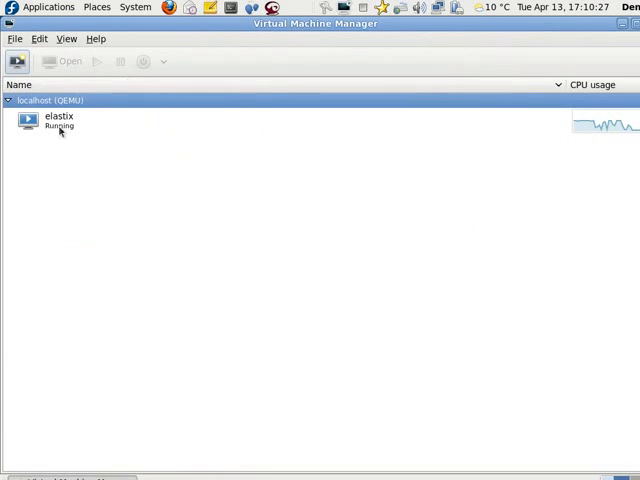
Reopen the elastix console and confirm English language and the keyboard type.
{"action": "double_click", "coordinate": [58, 120]}
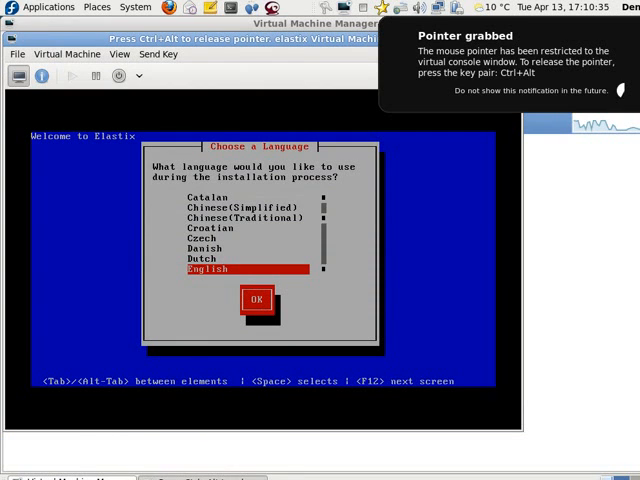
{"action": "left_click", "coordinate": [256, 300]}
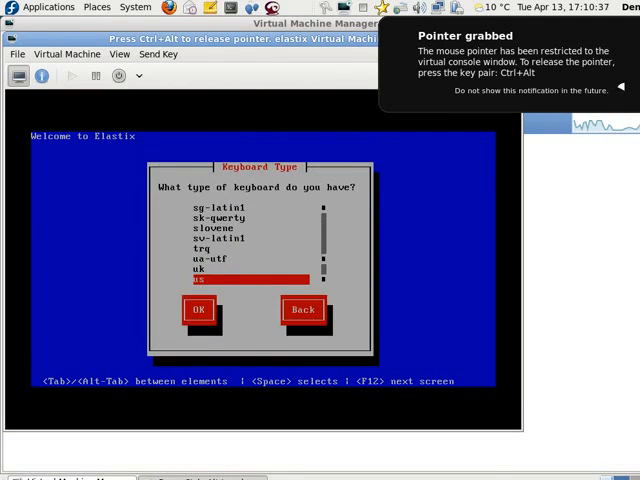
{"action": "left_click", "coordinate": [200, 310]}
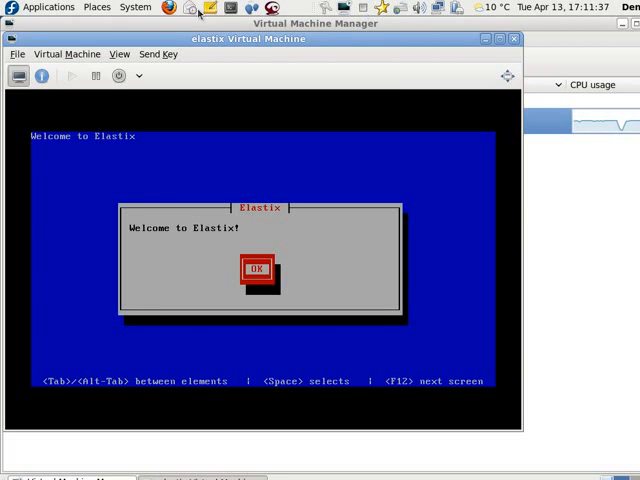
Dismiss the Elastix welcome dialog to reach the drive-initialization warning.
{"action": "left_click", "coordinate": [252, 272]}
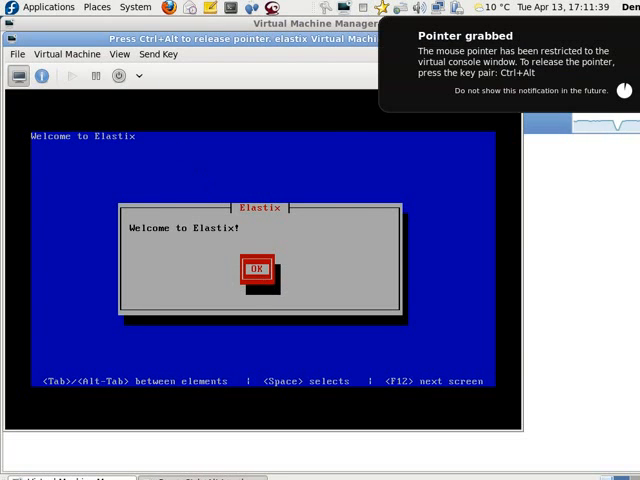
{"action": "left_click", "coordinate": [252, 272]}
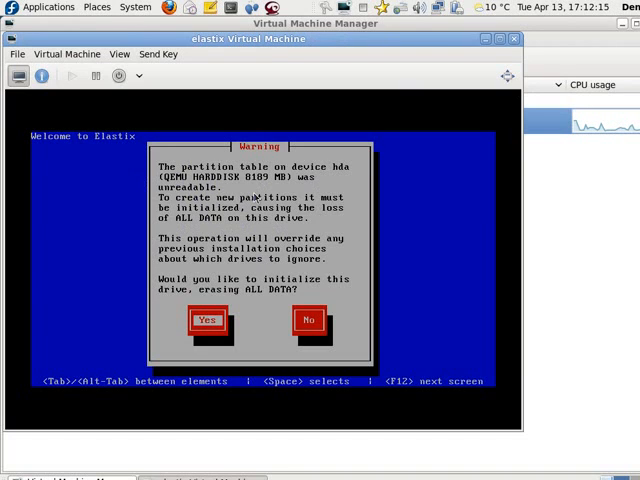
{"action": "mouse_move", "coordinate": [372, 240]}
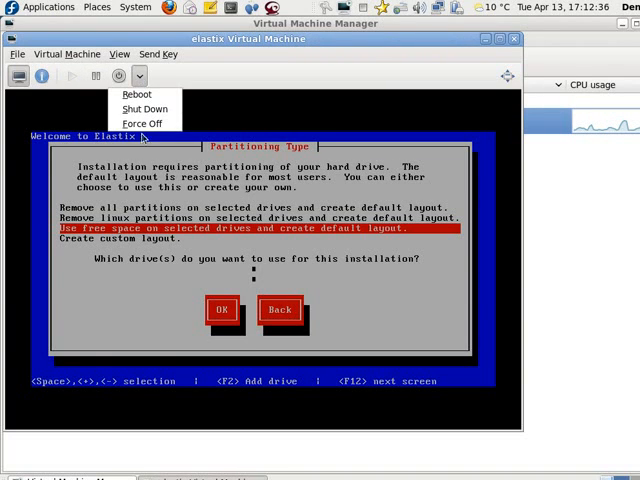
Force the running elastix VM off and confirm with Yes.
{"action": "left_click", "coordinate": [144, 122]}
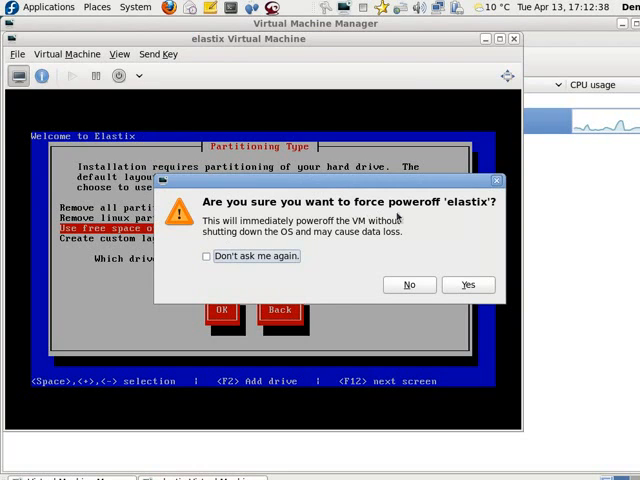
{"action": "left_click", "coordinate": [468, 284]}
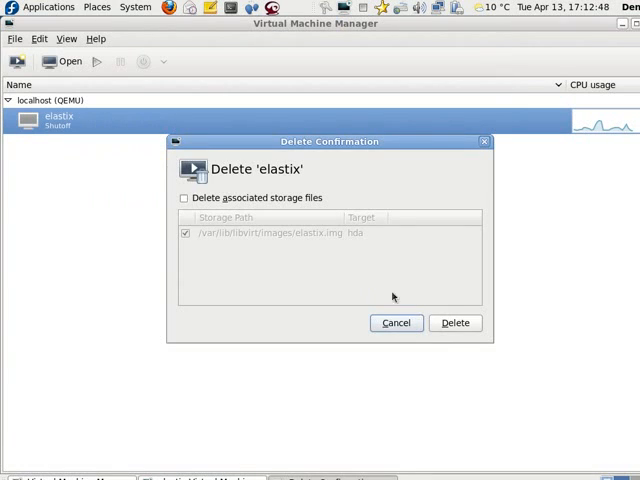
Delete the elastix VM together with its associated storage files, leaving only localhost (QEMU).
{"action": "left_click", "coordinate": [184, 196]}
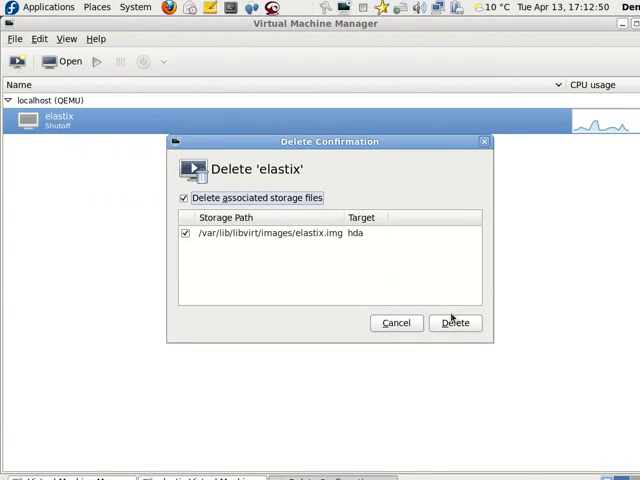
{"action": "left_click", "coordinate": [456, 322]}
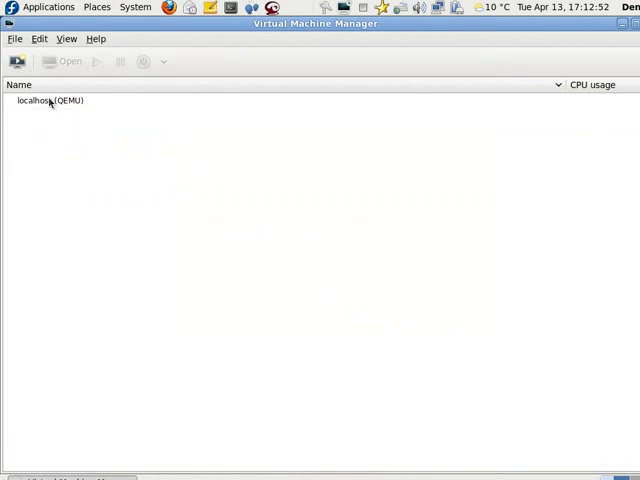
{"action": "left_click", "coordinate": [50, 100]}
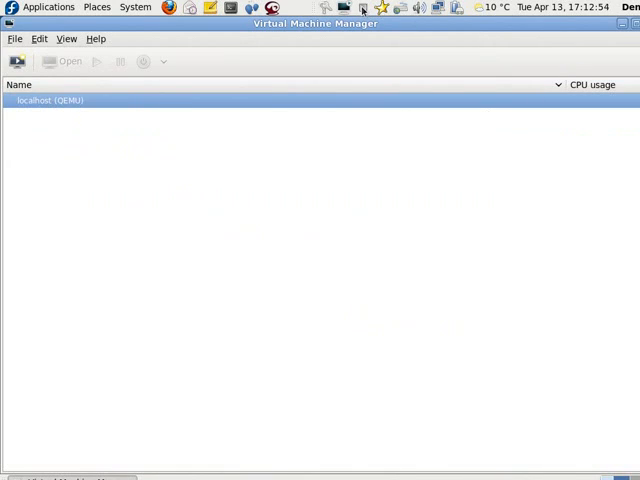